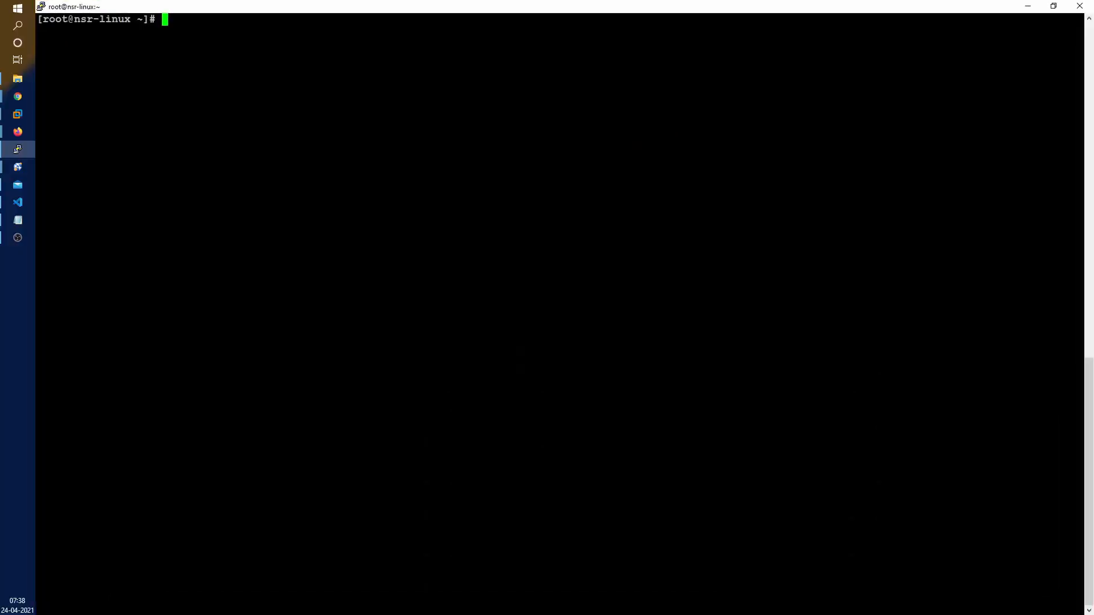
Step: Run mminfo -avot to list all save sets with client, date, size, SSID and level
{"action": "type", "text": "minfo -avot"}
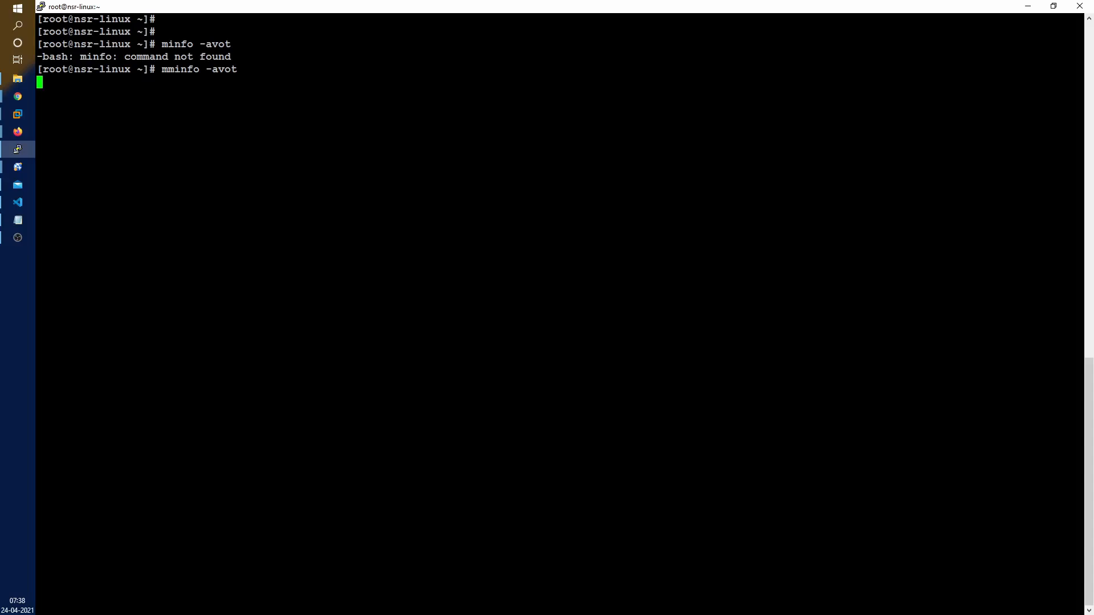
{"action": "key", "text": "Return"}
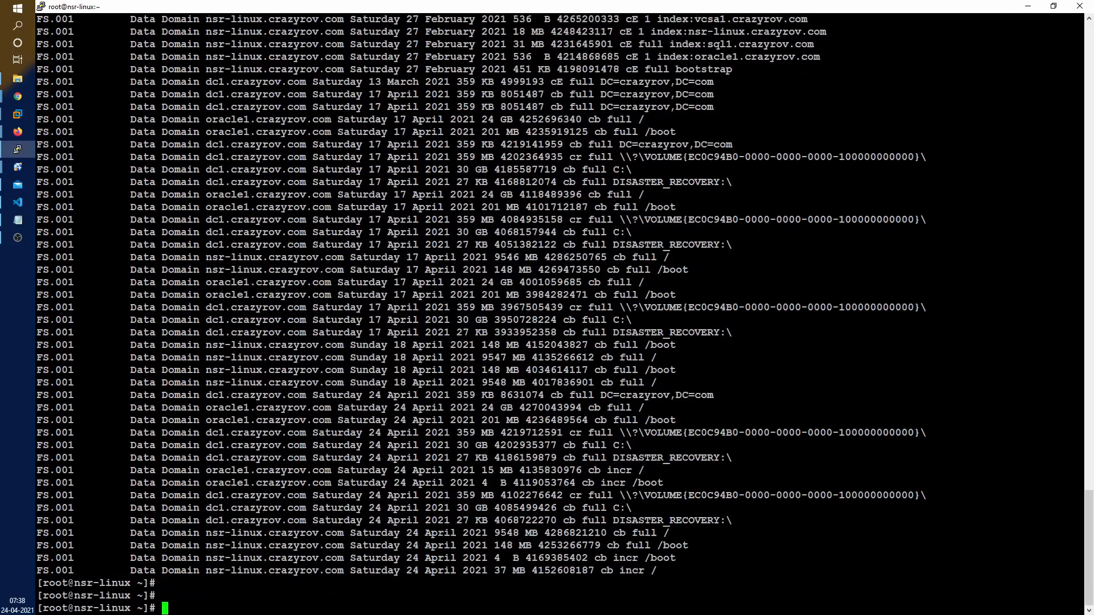
Step: Display the nsrstatsinfo -h usage options, then clear the terminal
{"action": "type", "text": "nsrsta"}
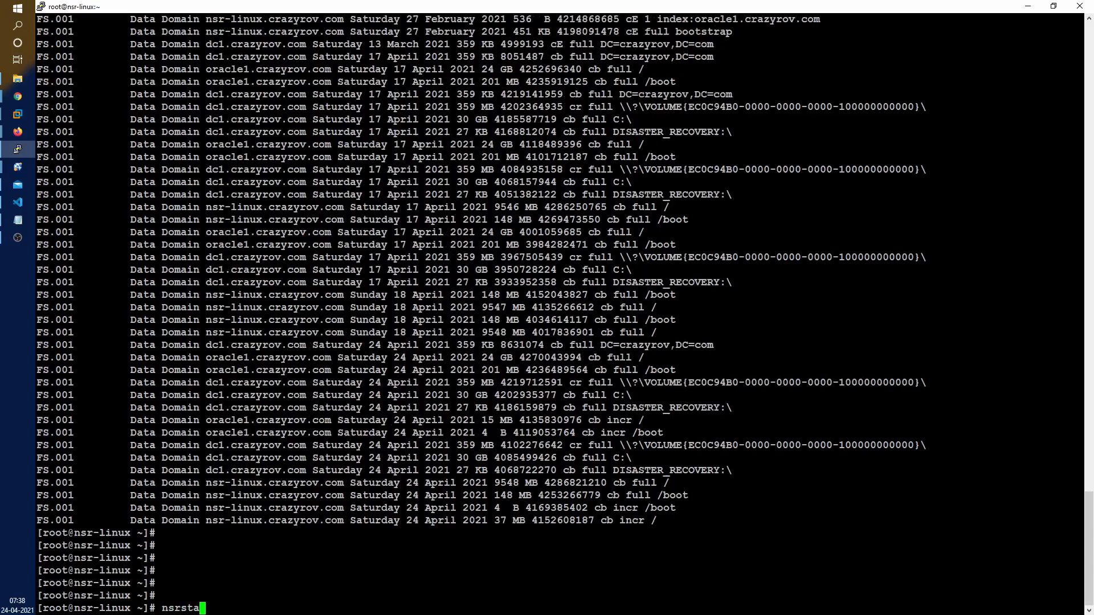
{"action": "type", "text": "tsinfo -h"}
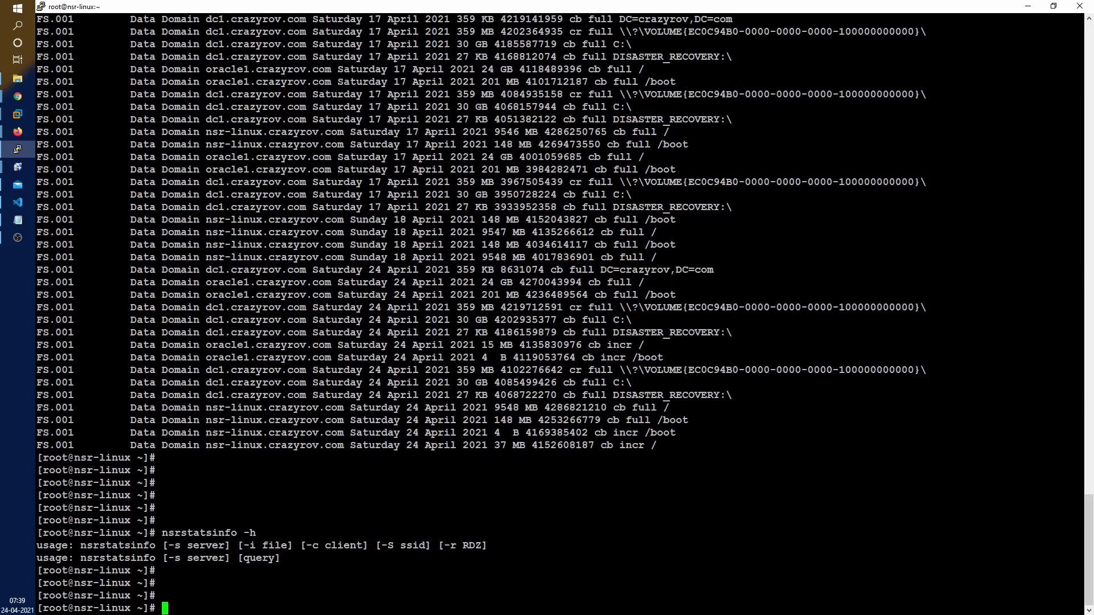
{"action": "type", "text": "nsrstatsinfo -"}
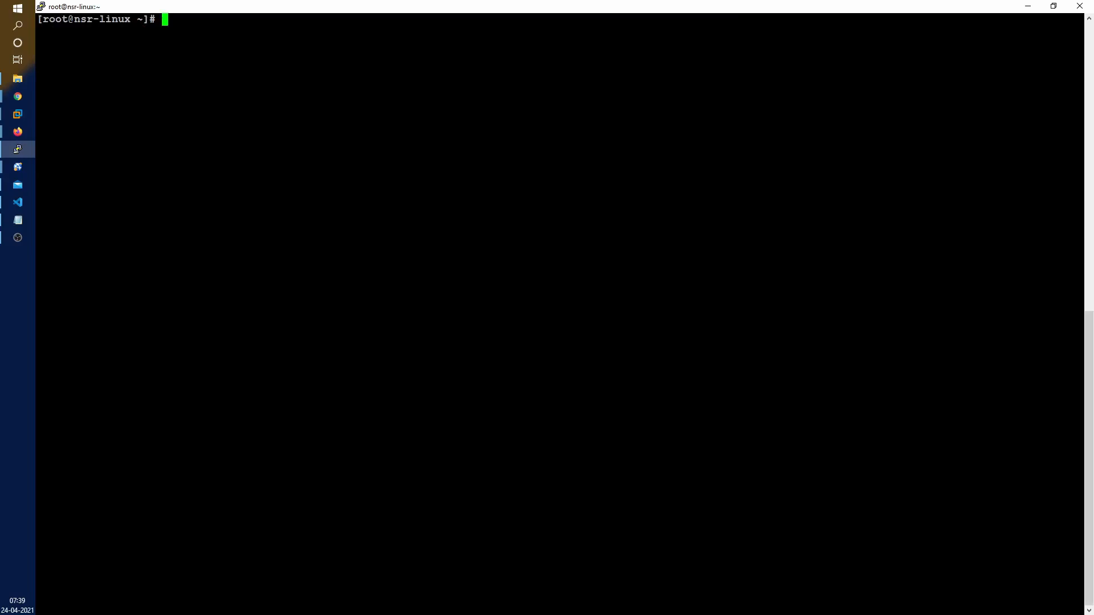
{"action": "type", "text": "nsrstatsinfo -h"}
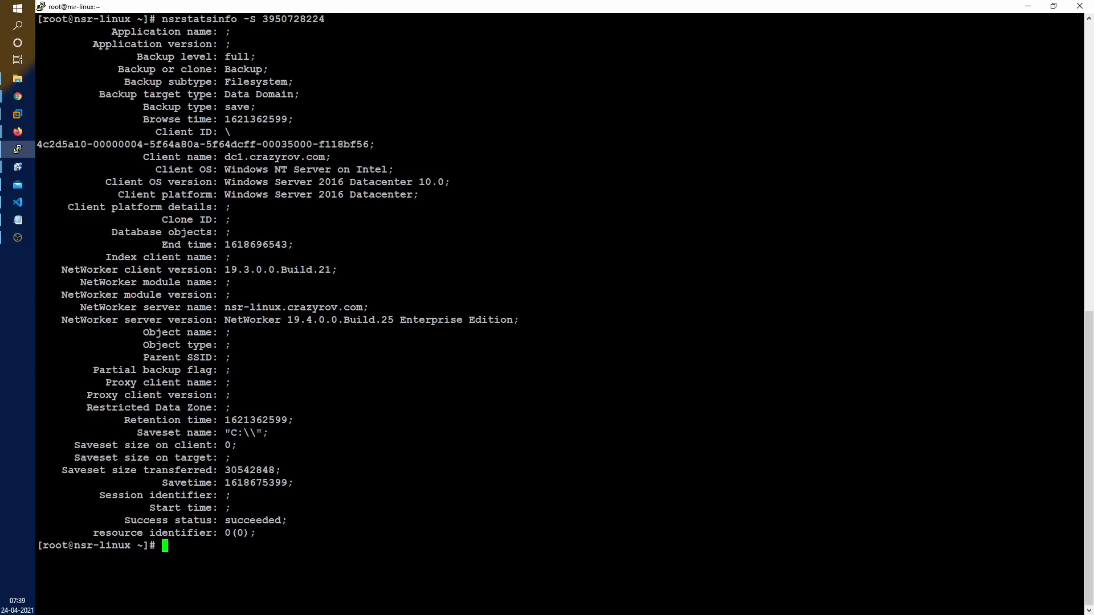
{"action": "left_click_drag", "start_coordinate": [156, 170], "coordinate": [419, 195]}
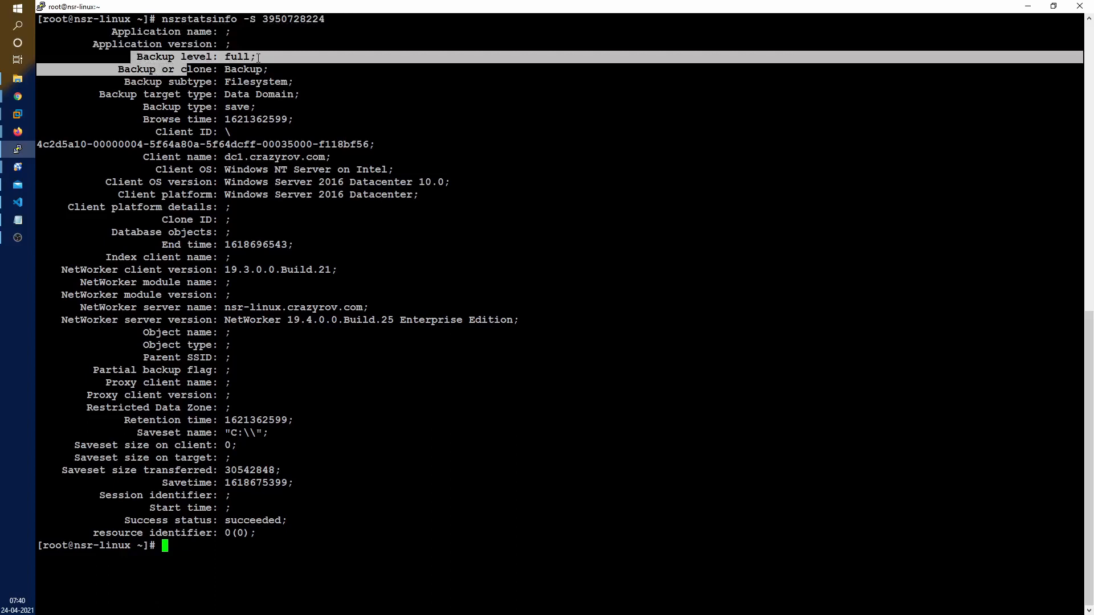
{"action": "double_click", "coordinate": [237, 56]}
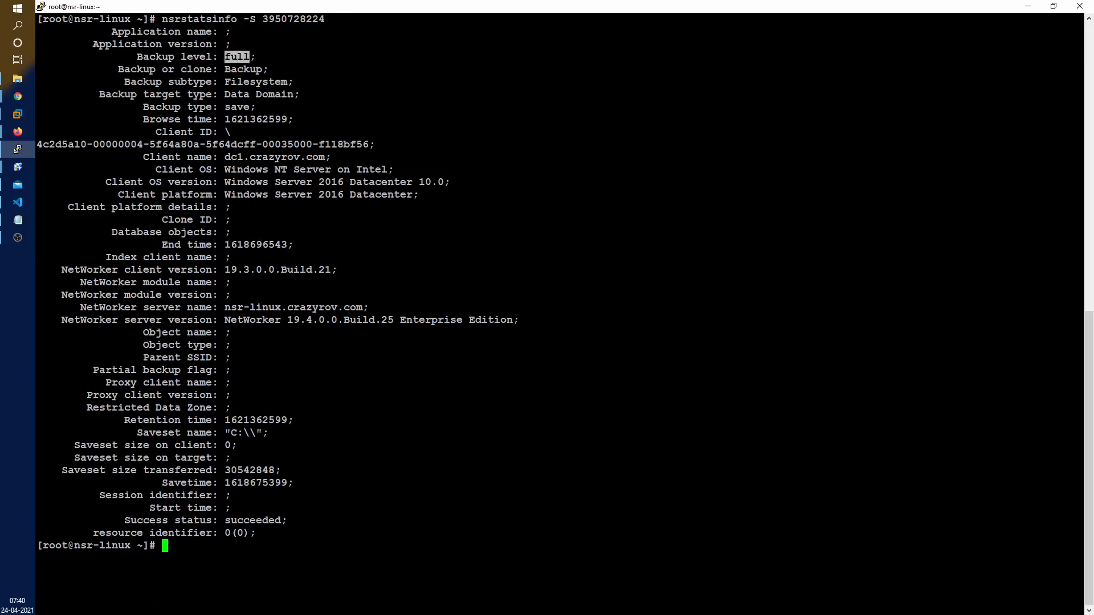
{"action": "double_click", "coordinate": [243, 69]}
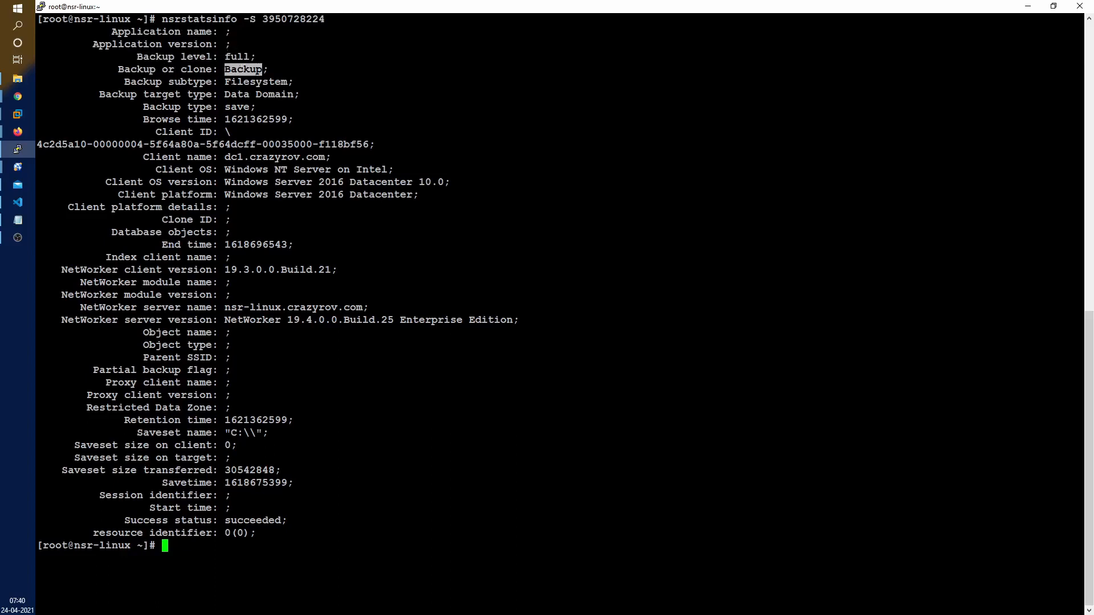
{"action": "double_click", "coordinate": [256, 81]}
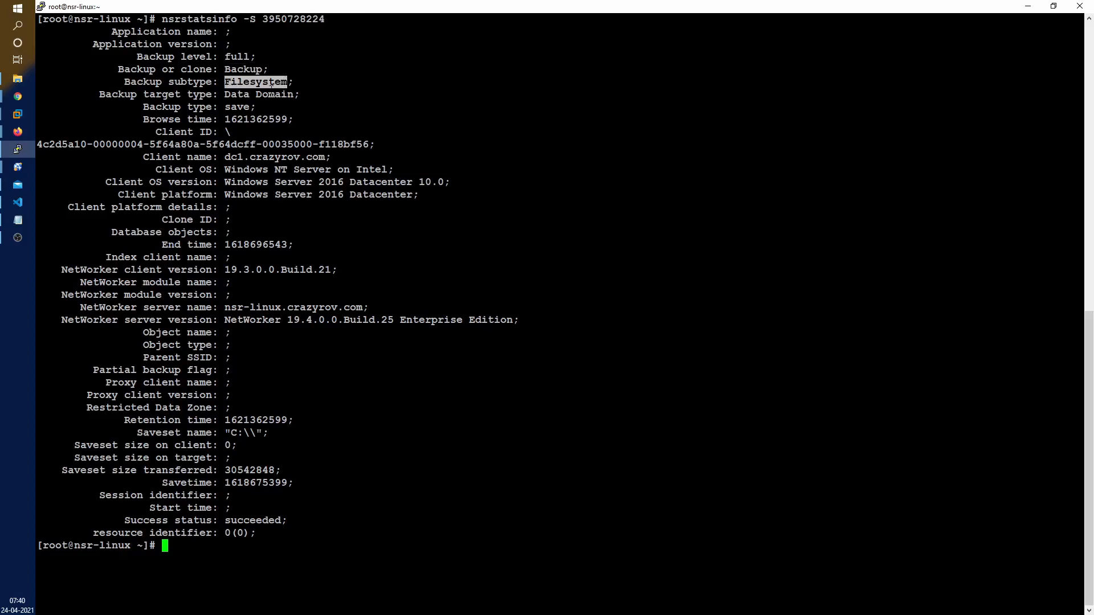
{"action": "double_click", "coordinate": [260, 94]}
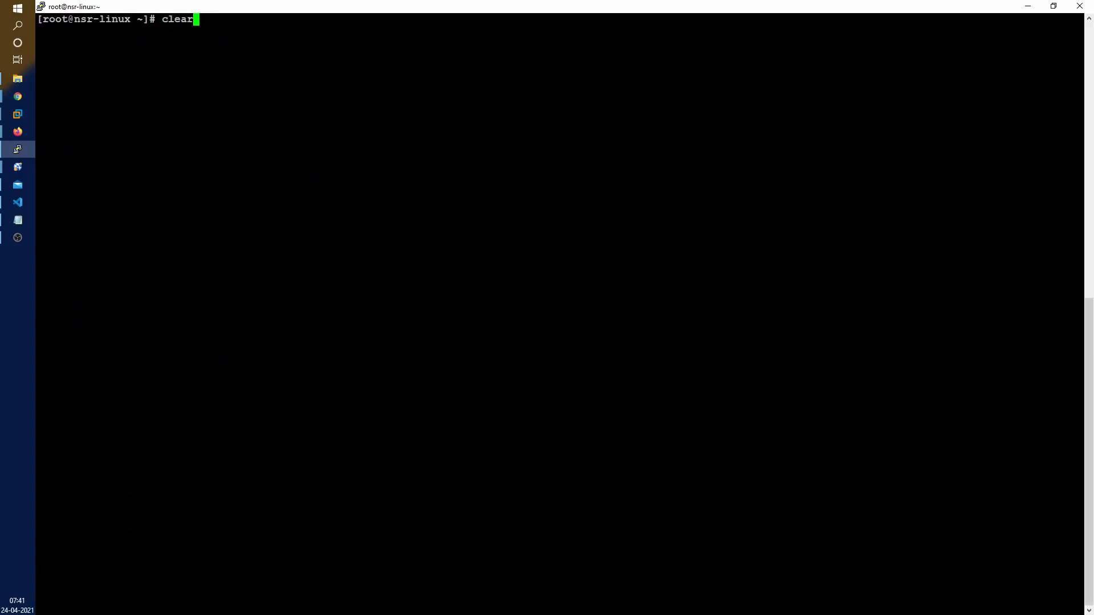
{"action": "type", "text": "mminfo -avot"}
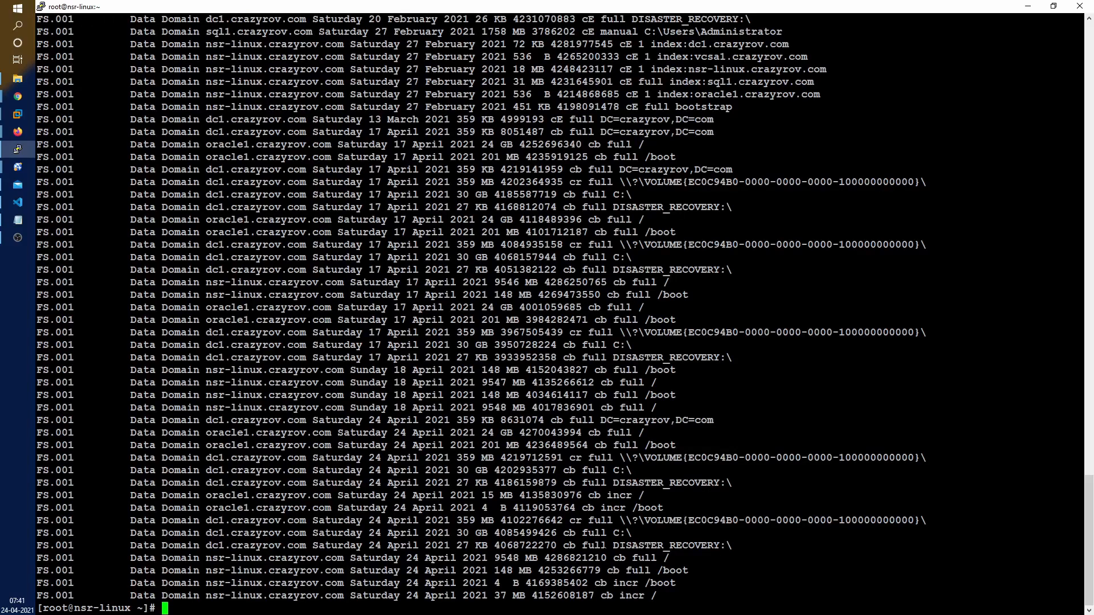
{"action": "double_click", "coordinate": [556, 583]}
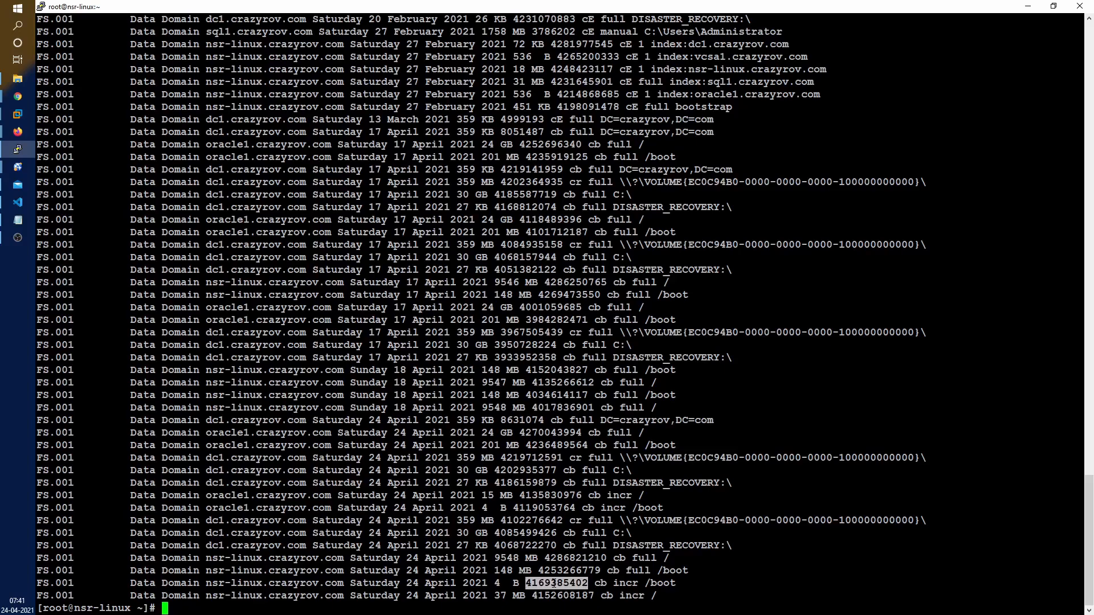
{"action": "type", "text": "clear"}
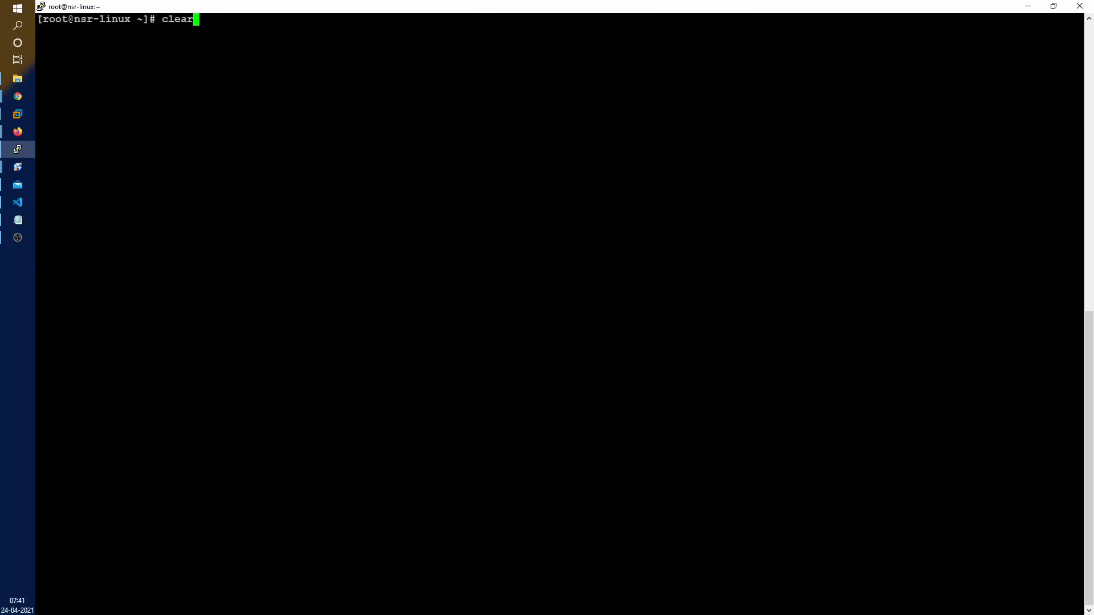
{"action": "type", "text": "nsrstatsinfo -S 3950728"}
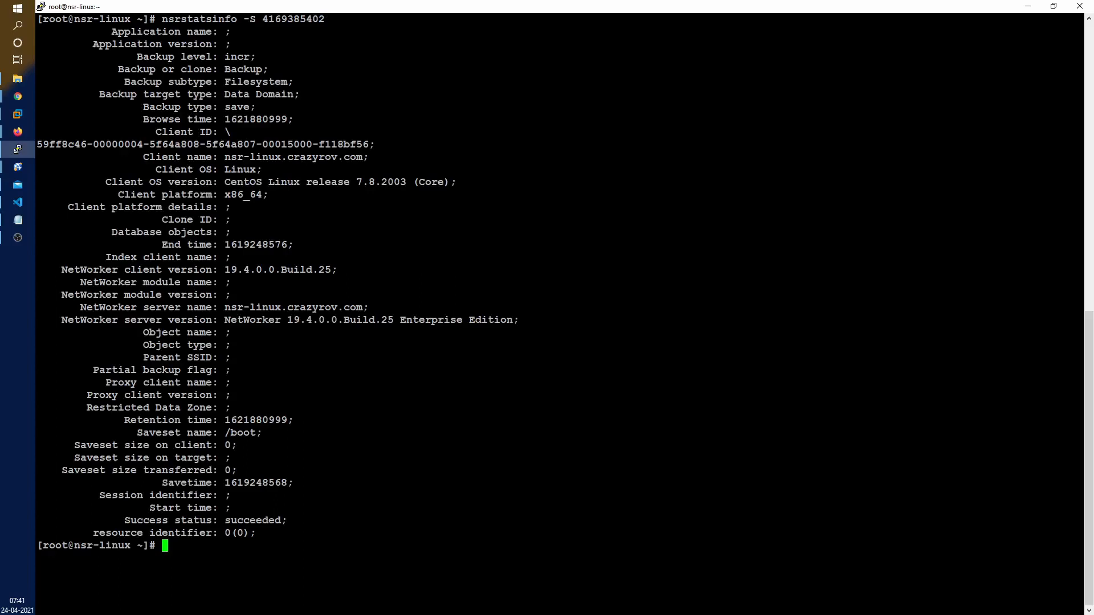
{"action": "left_click_drag", "start_coordinate": [155, 169], "coordinate": [335, 207]}
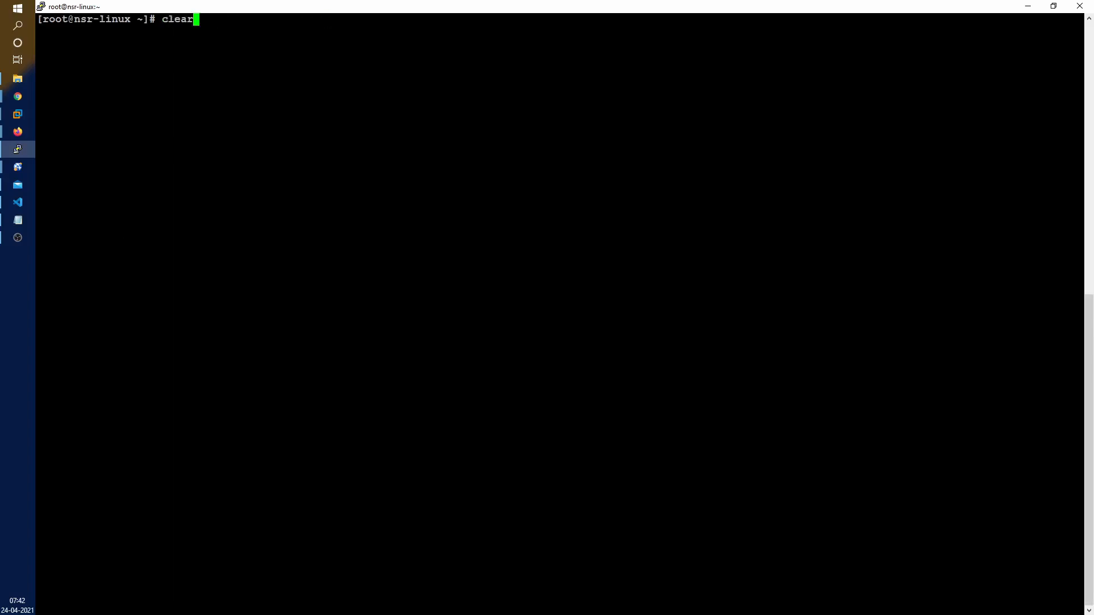
Step: Copy the 'Backup subtype: Filesystem' field and cancel the unfinished quoted command
{"action": "type", "text": "nsrstatsinfo -S 4169385402"}
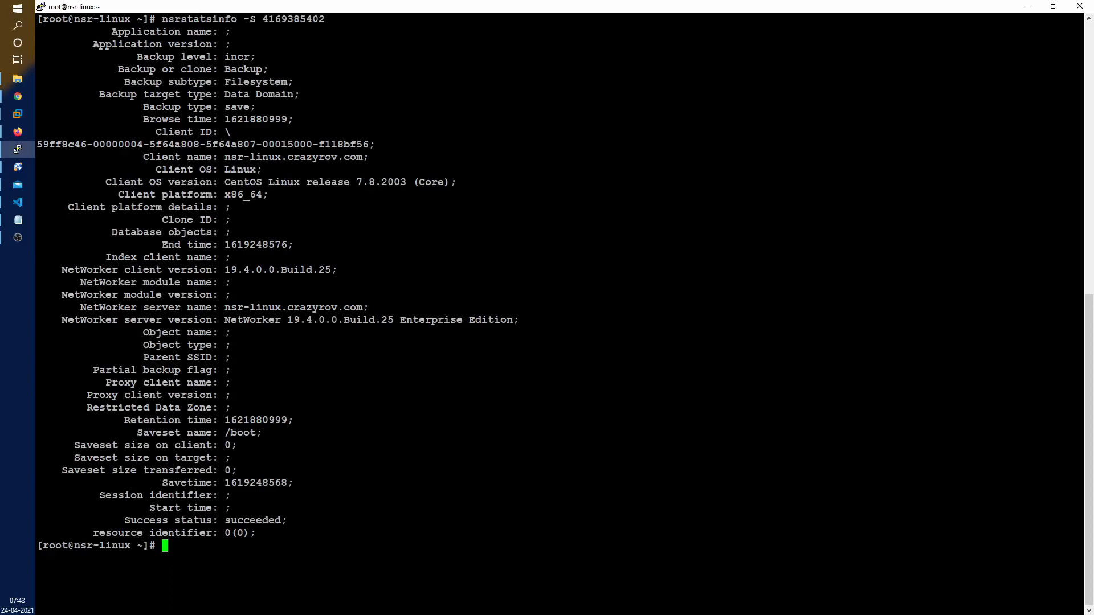
{"action": "double_click", "coordinate": [206, 82]}
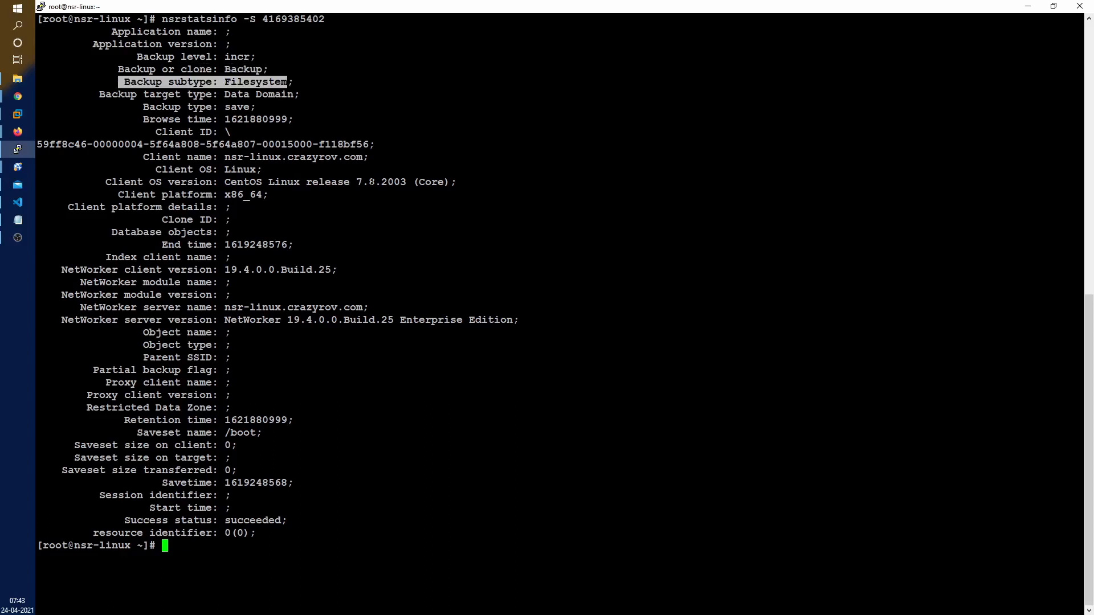
{"action": "type", "text": "clear"}
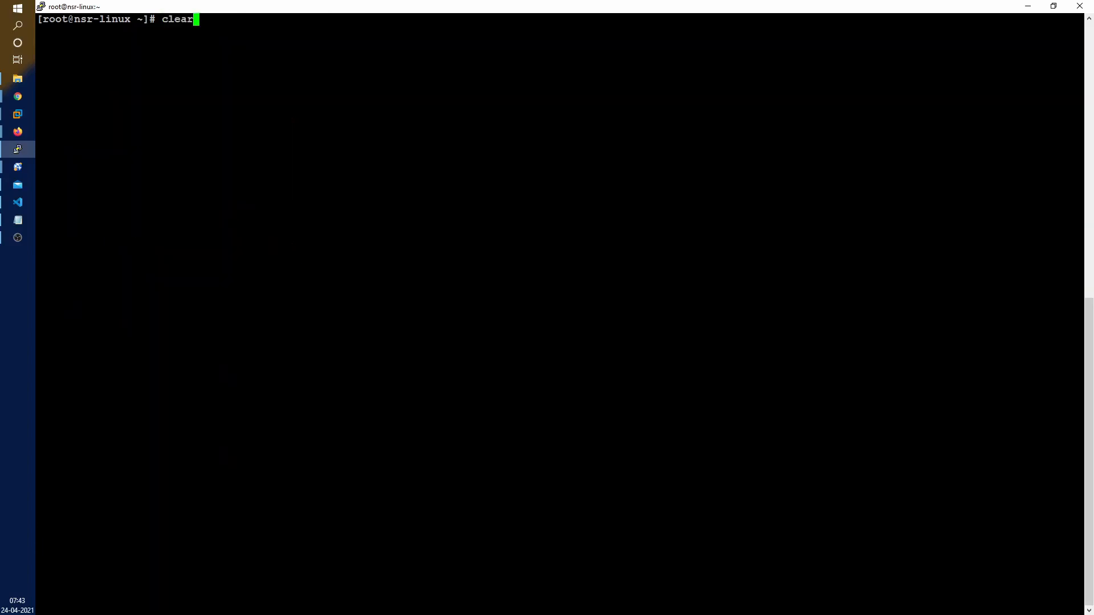
{"action": "type", "text": "nsrstatsinfo -S 4169385402"}
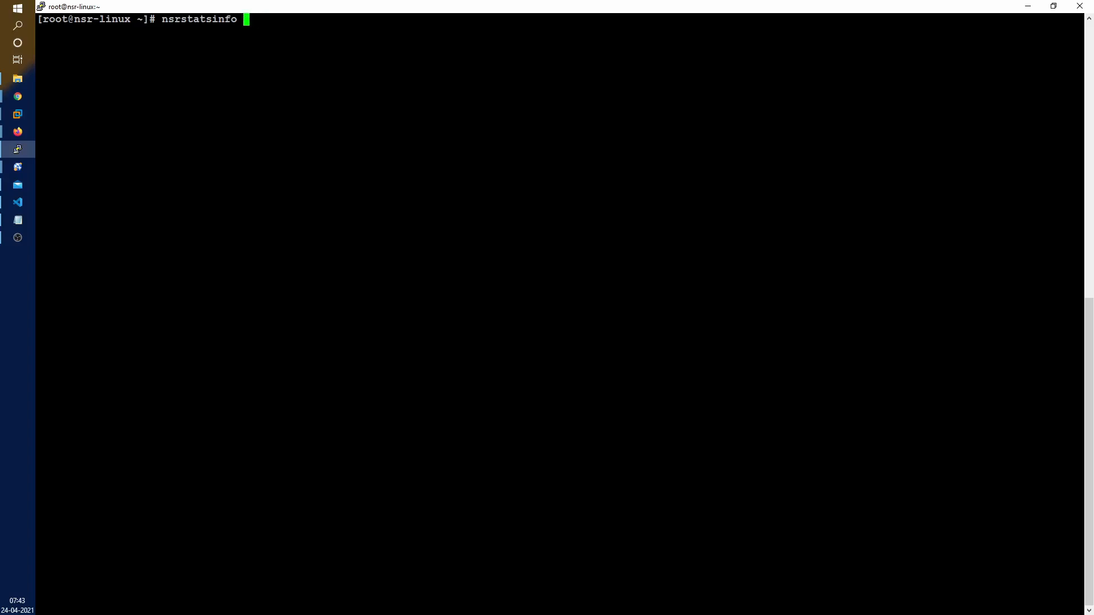
{"action": "type", "text": "\""}
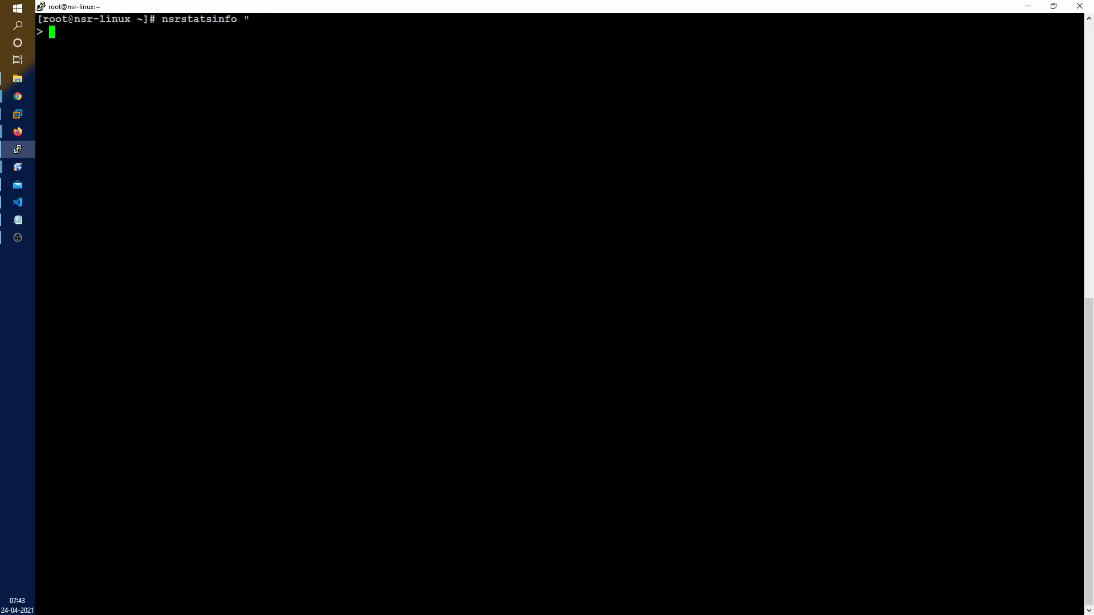
{"action": "key", "text": "ctrl+c"}
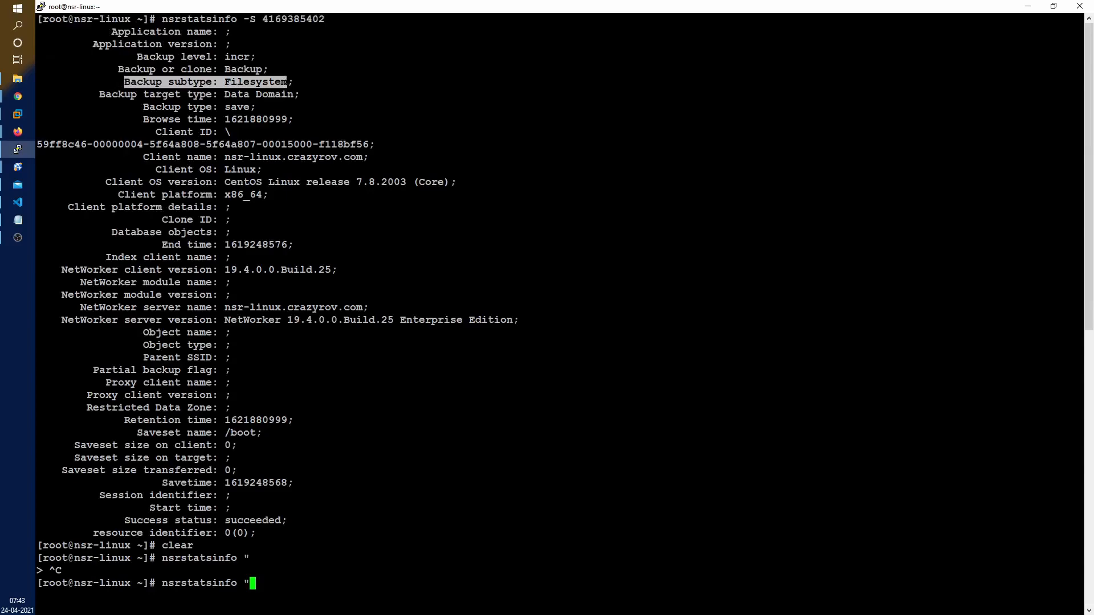
Step: Run nsrstatsinfo for 'Backup subtype: Filesystem' and scroll through the save set records
{"action": "type", "text": "Backup subtype: Filesystem"}
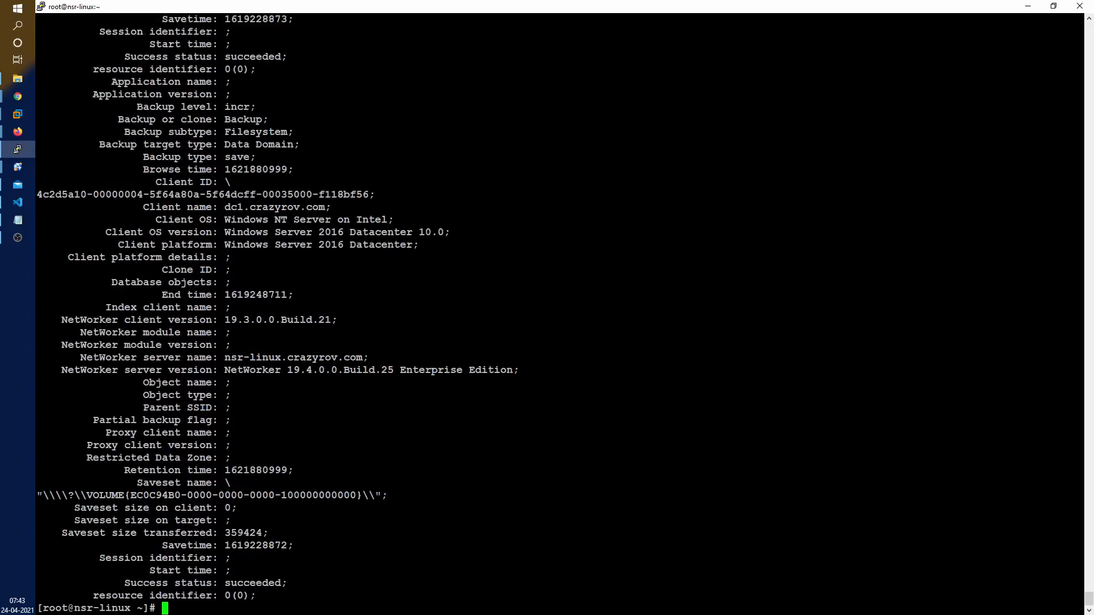
{"action": "scroll", "scroll_direction": "down", "scroll_amount": 3}
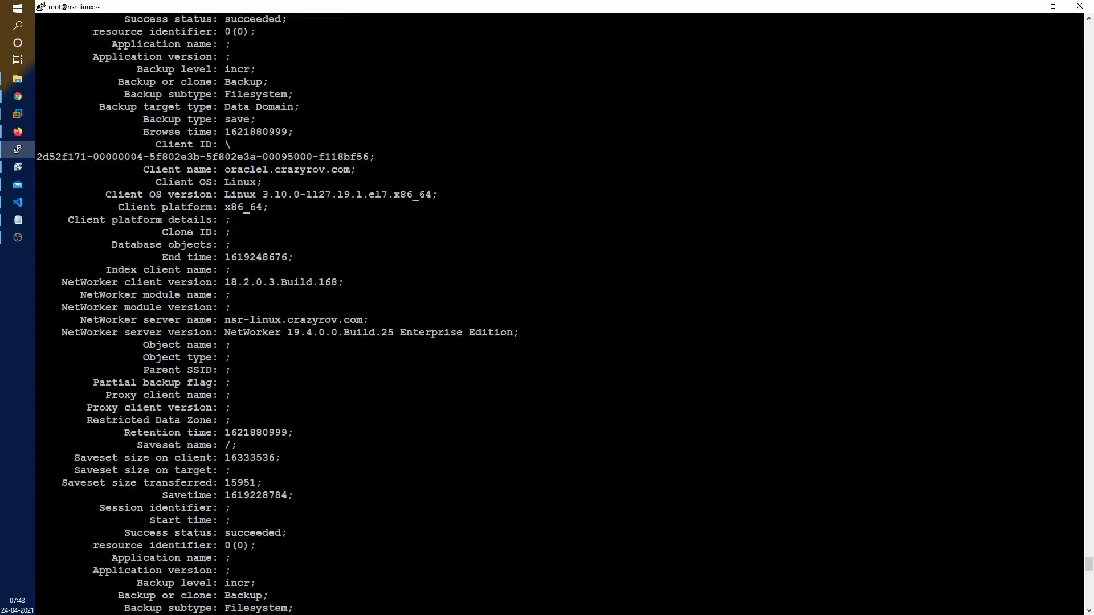
{"action": "scroll", "scroll_direction": "down", "scroll_amount": 3}
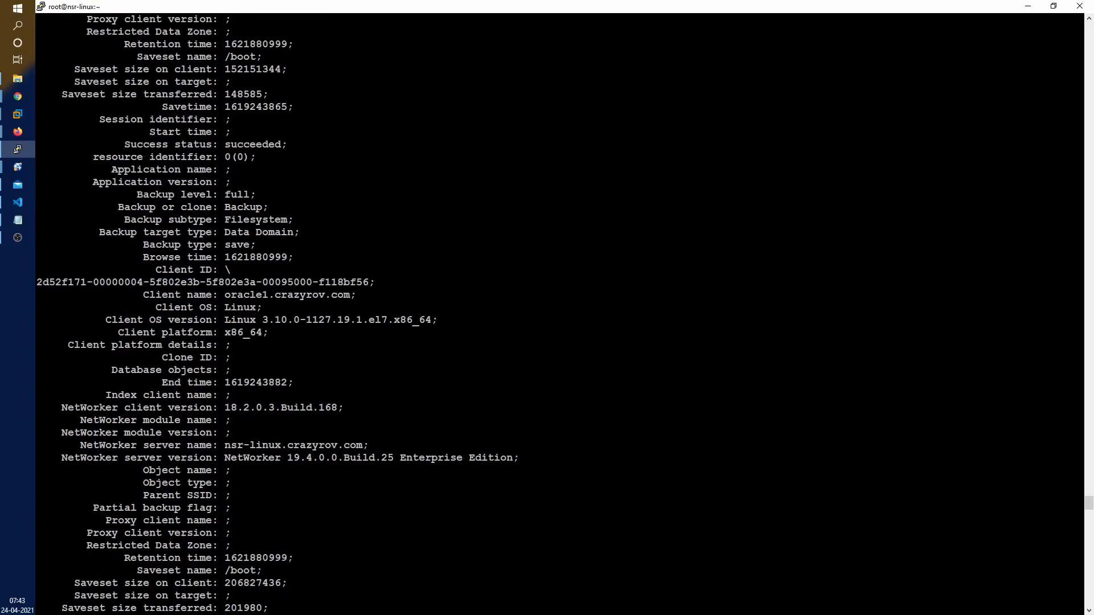
{"action": "scroll", "scroll_direction": "down", "scroll_amount": 3}
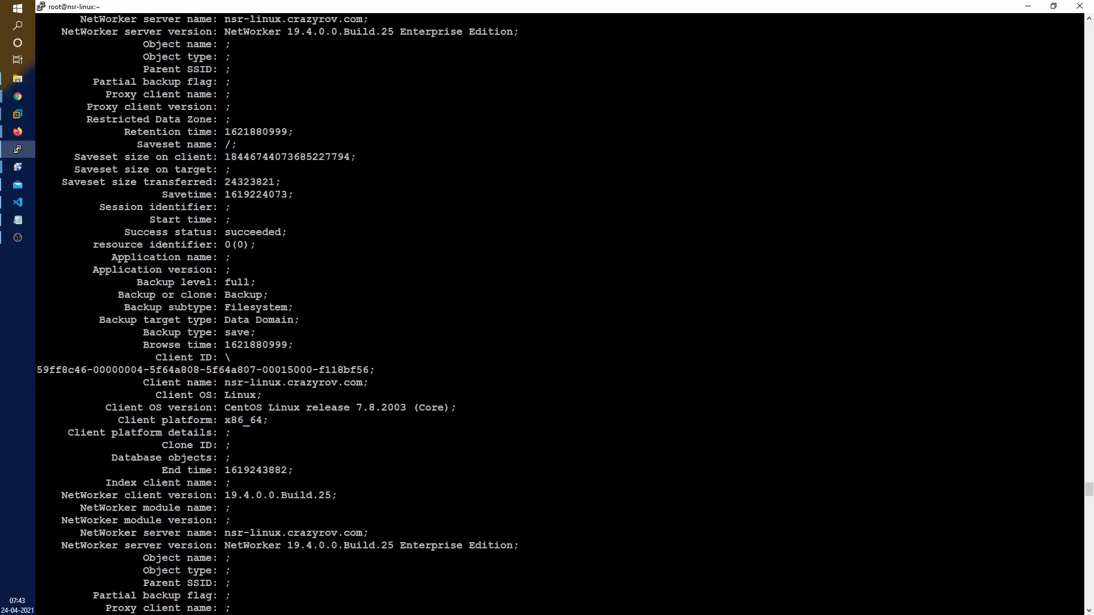
{"action": "scroll", "scroll_direction": "down", "scroll_amount": 3}
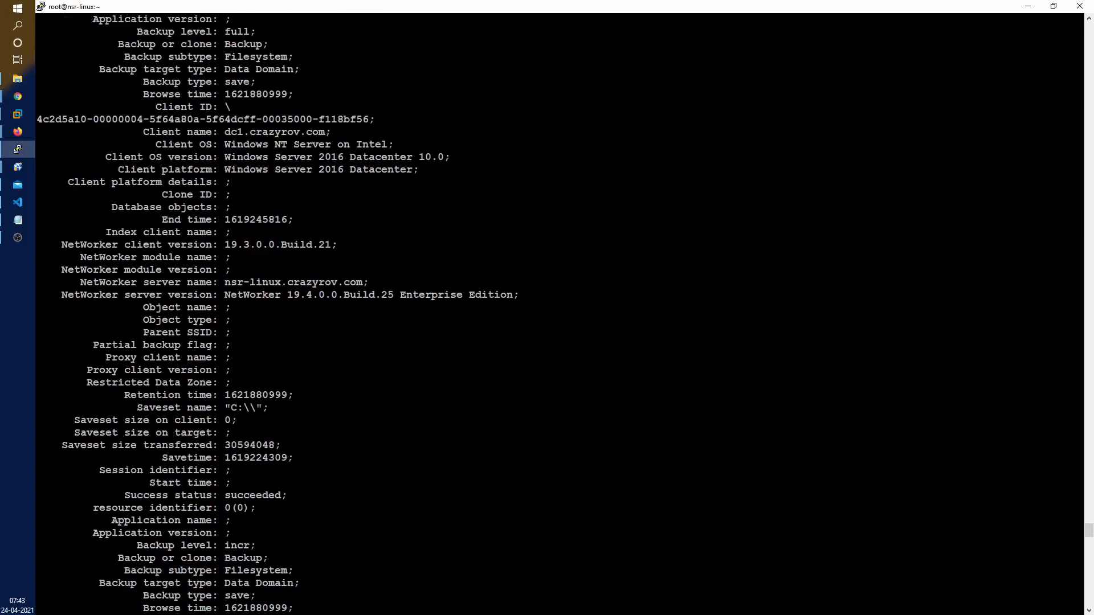